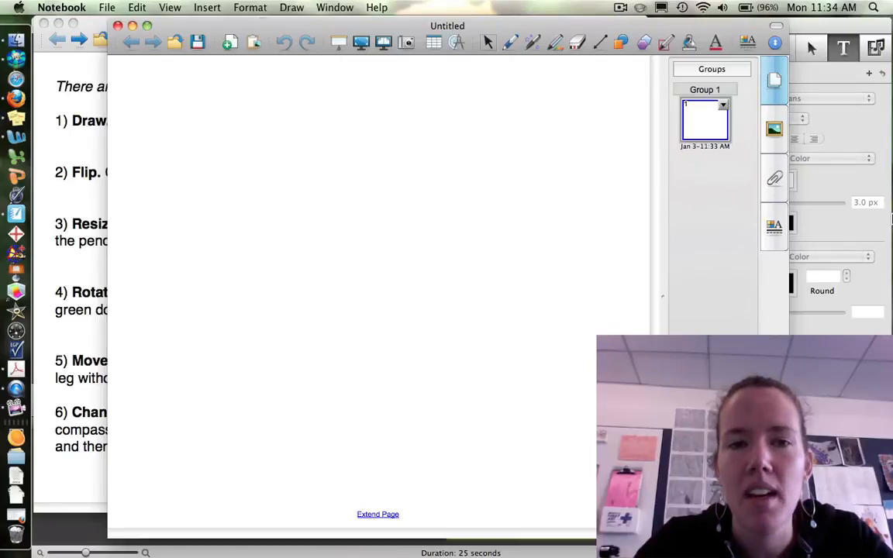
pyautogui.moveTo(543, 108)
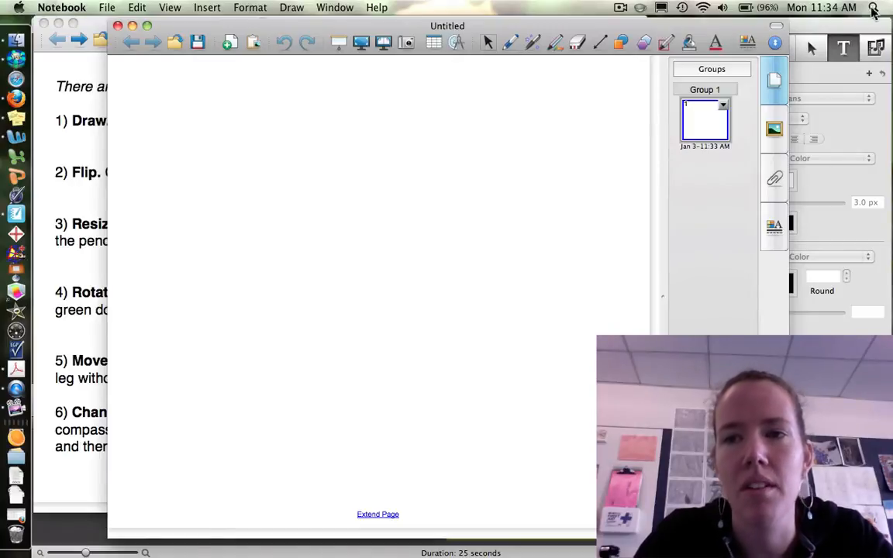
pyautogui.moveTo(450, 132)
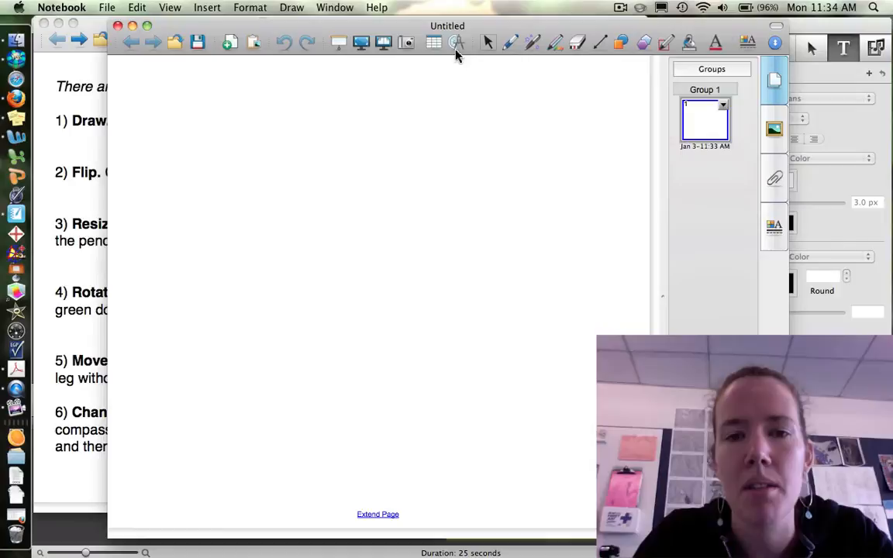
# - Insert the compass tool onto the blank page
pyautogui.click(456, 42)
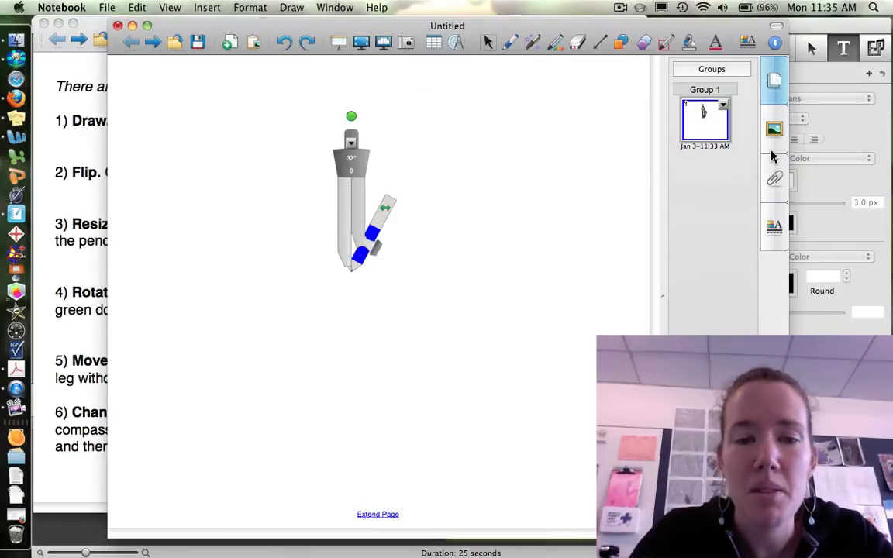
pyautogui.moveTo(378, 248)
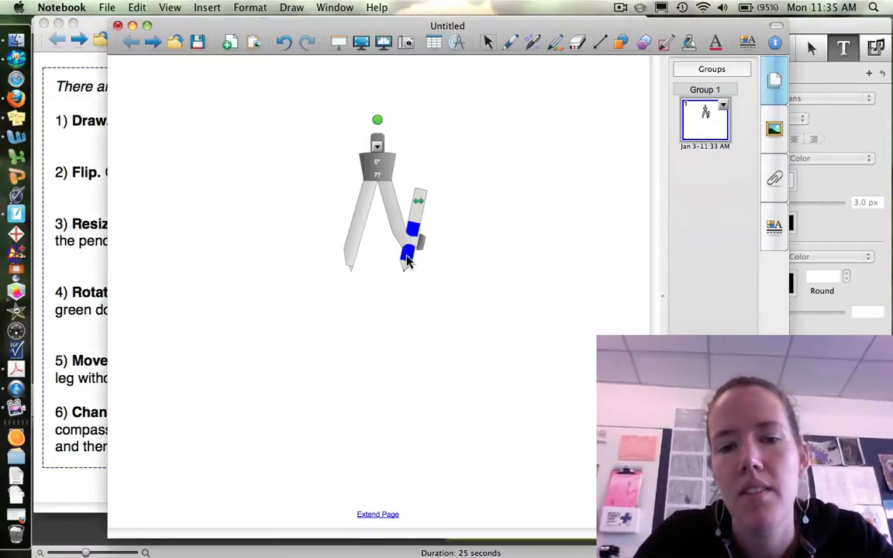
# - Draw a full blue circle with the compass, stand it upright, and widen its opening
pyautogui.moveTo(407, 257); pyautogui.dragTo(399, 293)
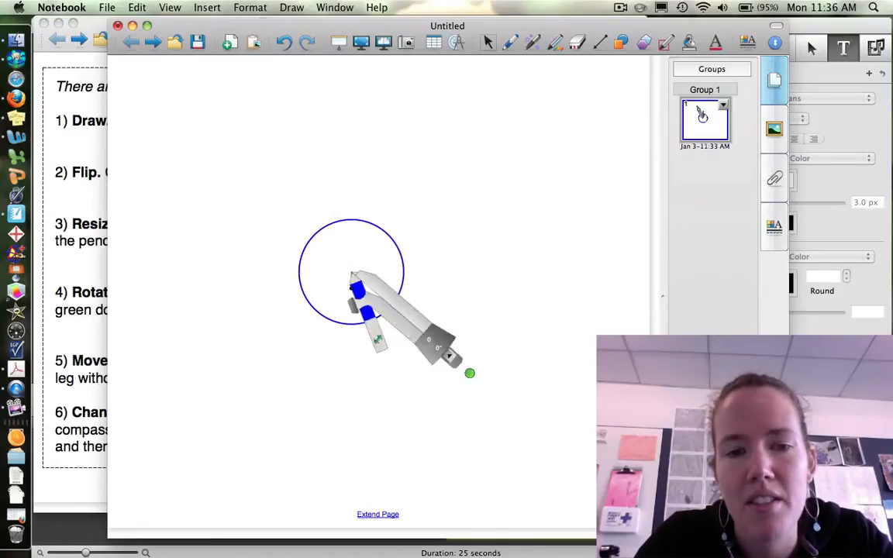
pyautogui.moveTo(470, 373); pyautogui.dragTo(204, 219)
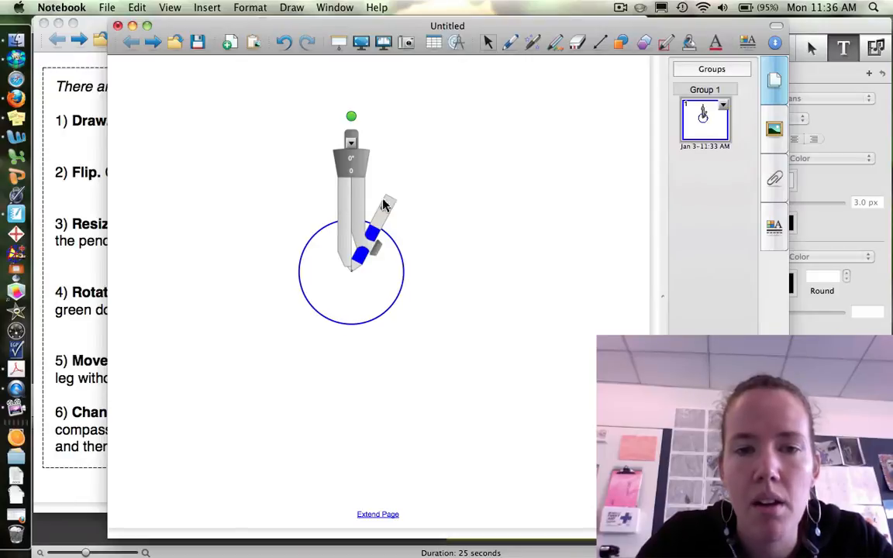
pyautogui.moveTo(352, 194); pyautogui.dragTo(484, 155)
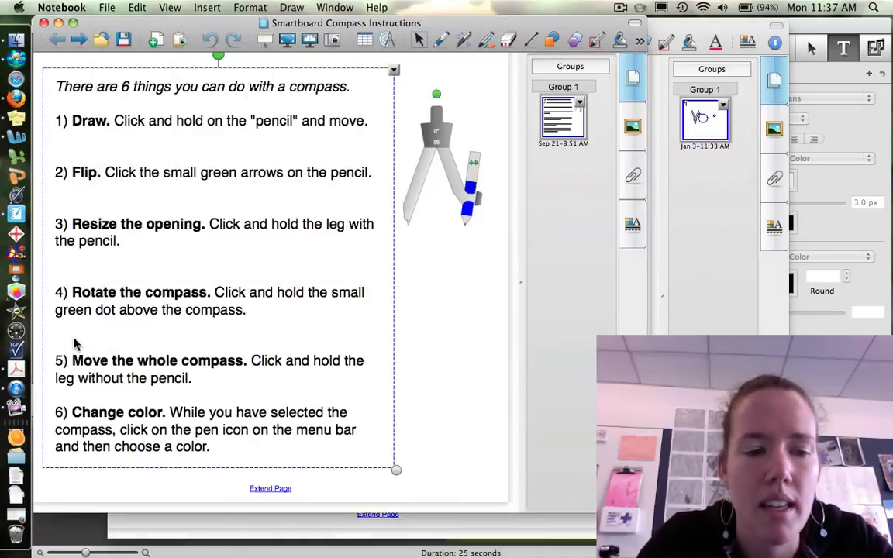
pyautogui.moveTo(107, 464)
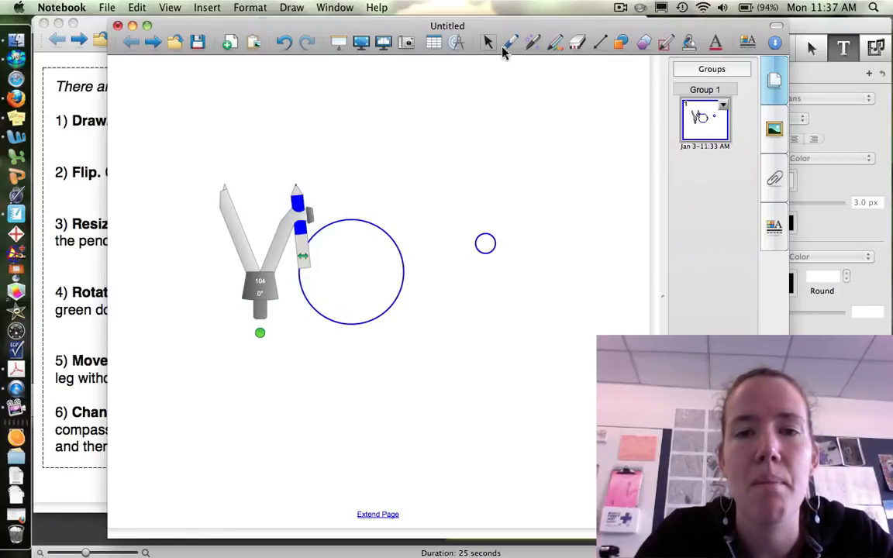
# - Change the compass pen to purple and draw a short arc above the large circle
pyautogui.click(510, 42)
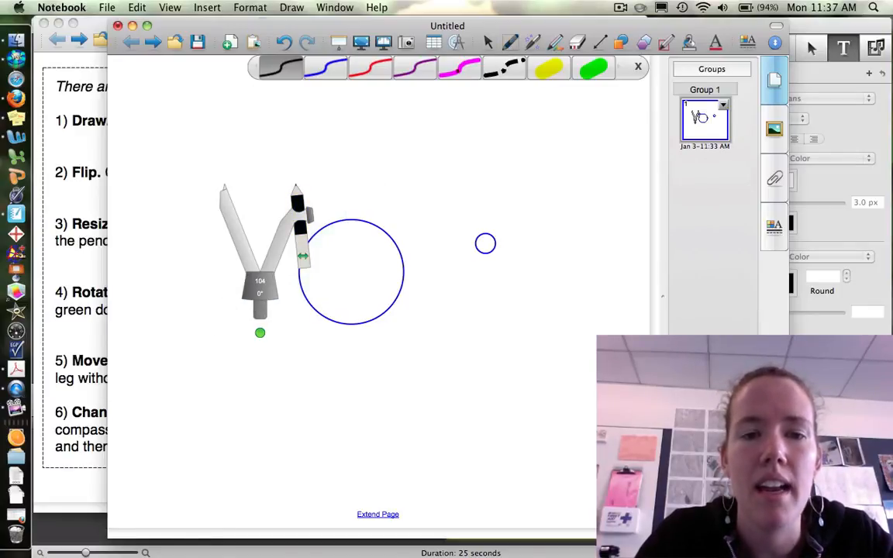
pyautogui.click(459, 69)
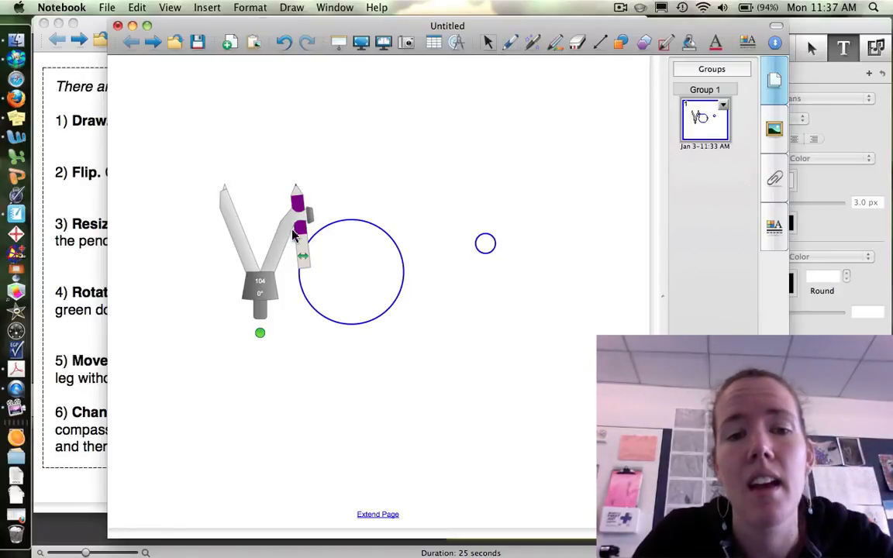
pyautogui.moveTo(260, 333); pyautogui.dragTo(366, 242)
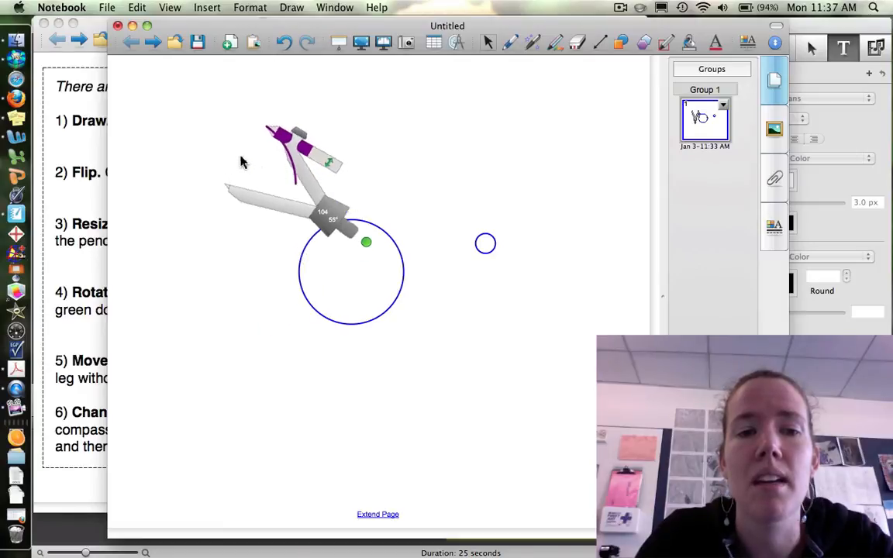